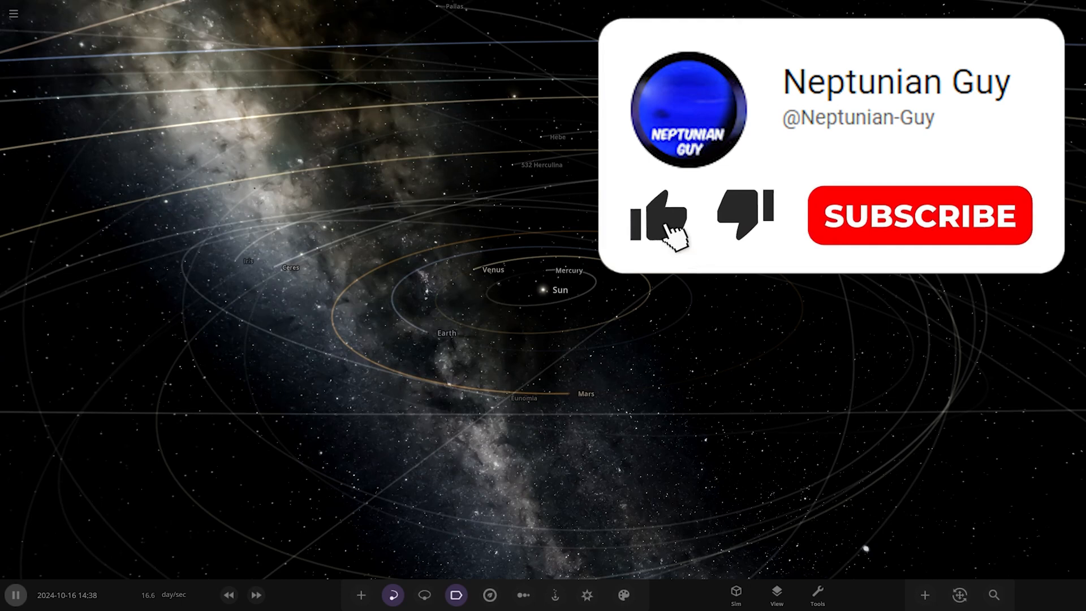
Step: Load the Iracian System simulation from the Workshop browser thumbnails
left_click(658, 215)
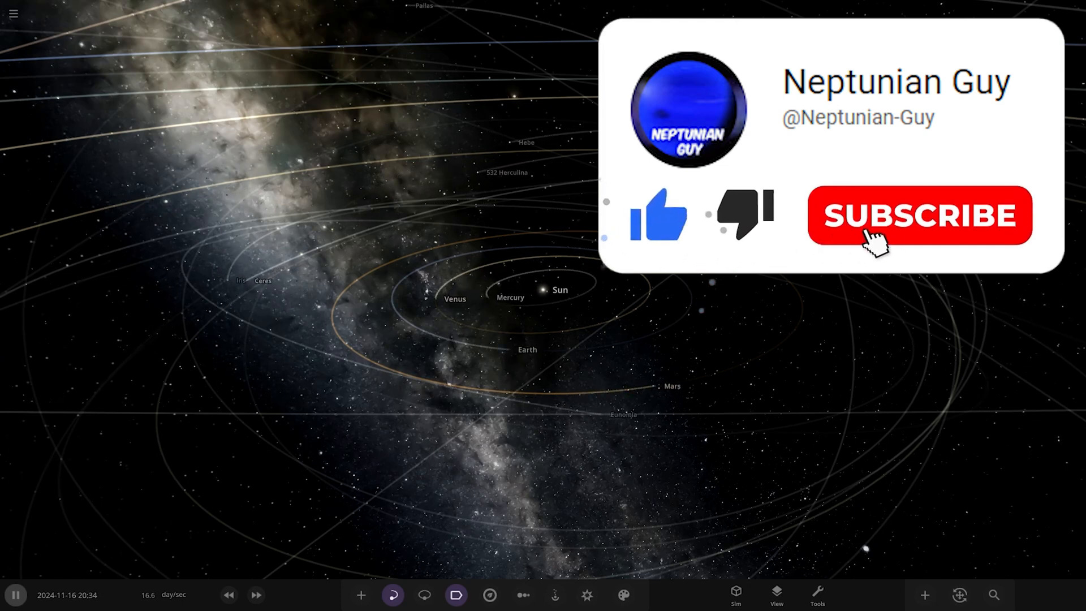
left_click(919, 215)
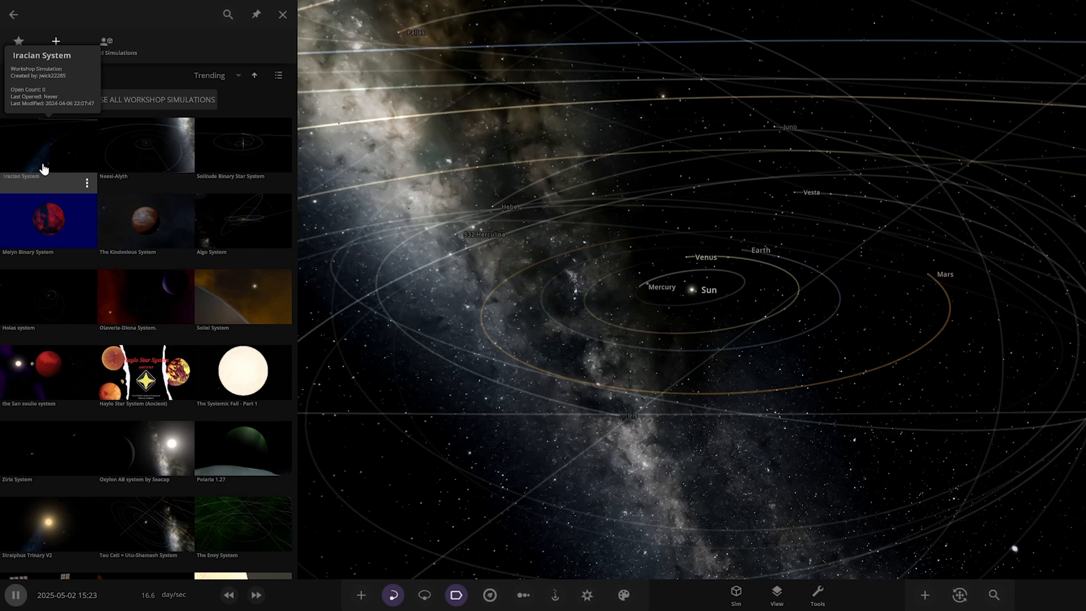
left_click(282, 14)
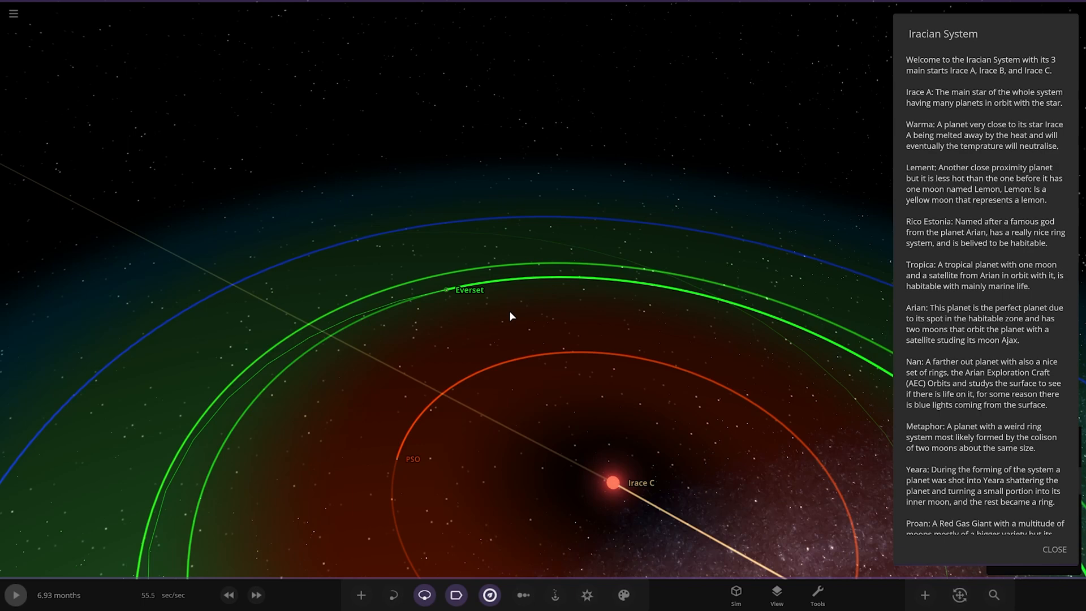
Step: Zoom out from Irace C and in toward Irace A with Warma's close orbit
scroll("down", 3)
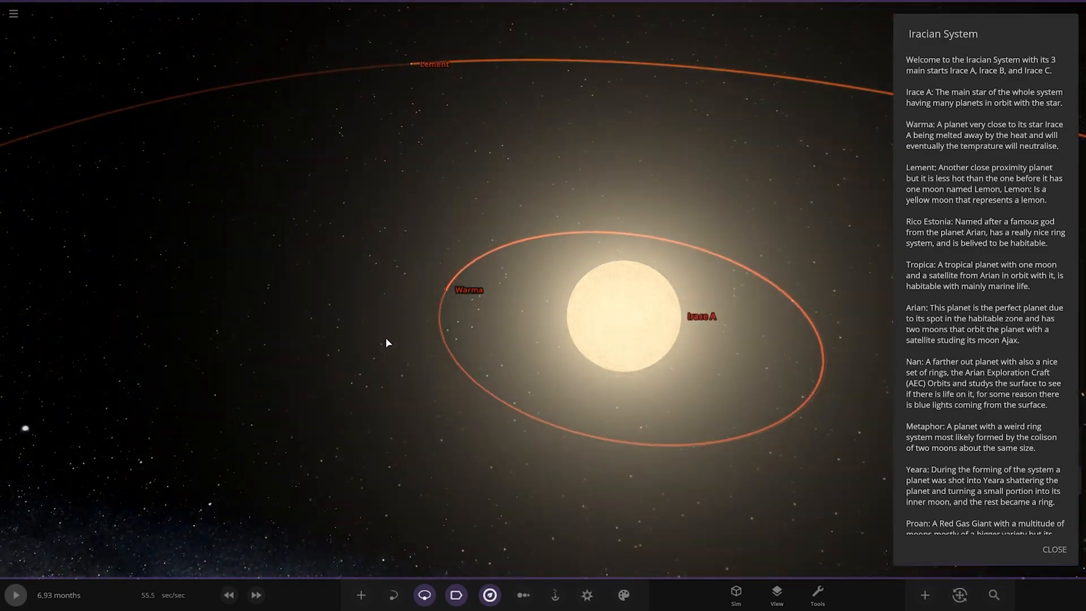
scroll("down", 3)
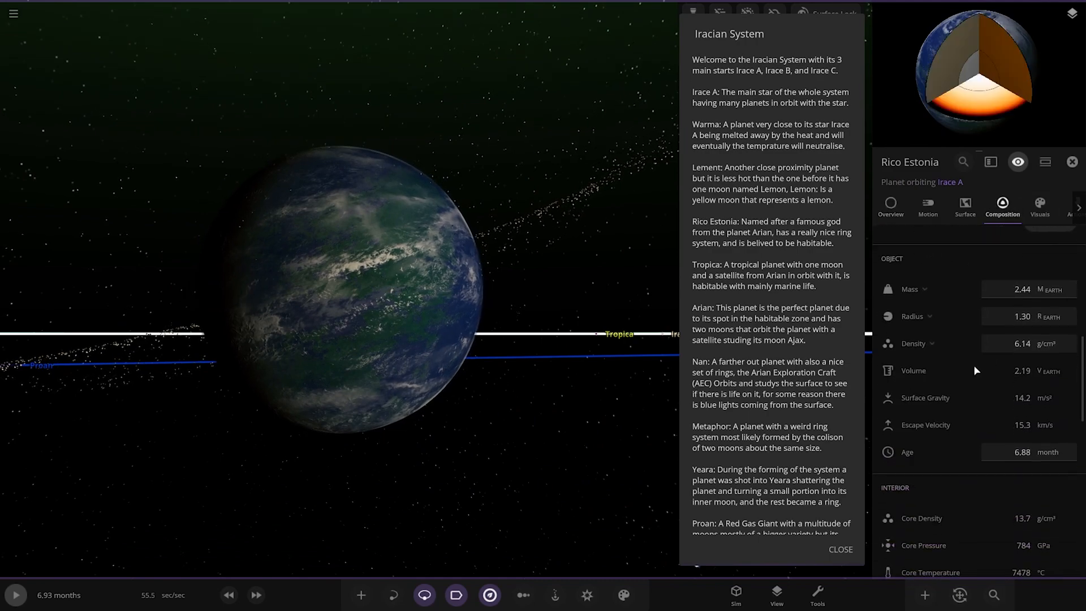
Step: Zoom in to Rico Estonia to show its mass, radius and density figures
scroll("down", 3)
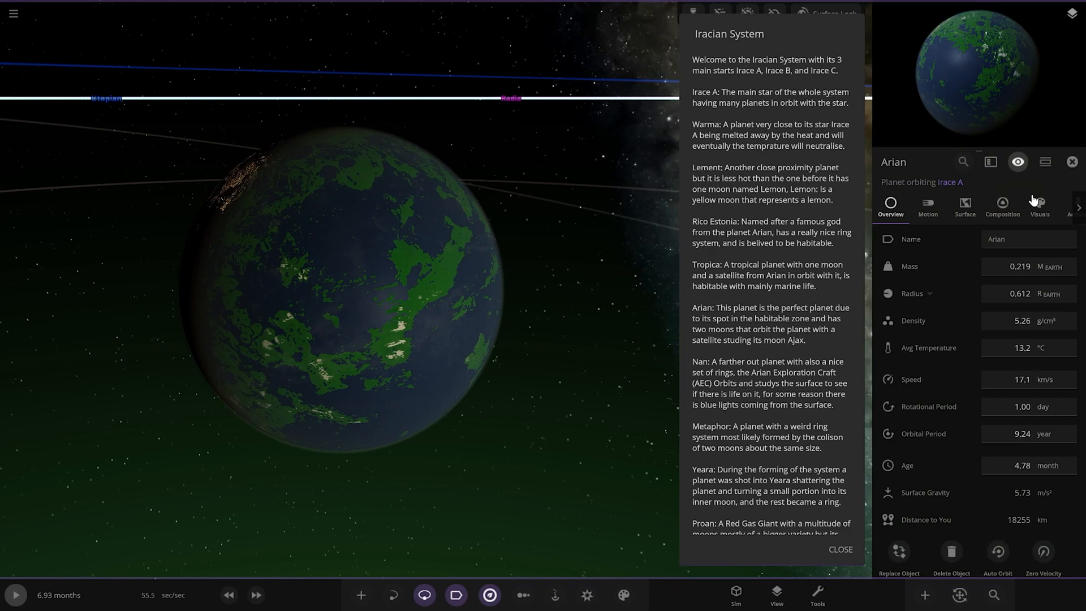
Step: Show Arian's composition data, then zoom back out to the surrounding orbit lines
left_click(1002, 206)
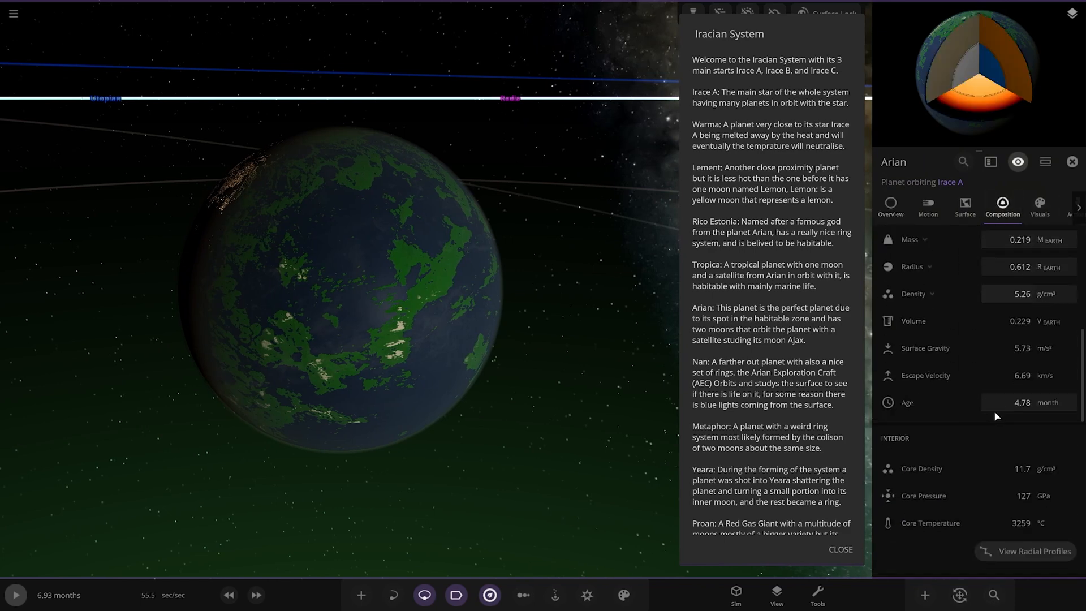
scroll("down", 3)
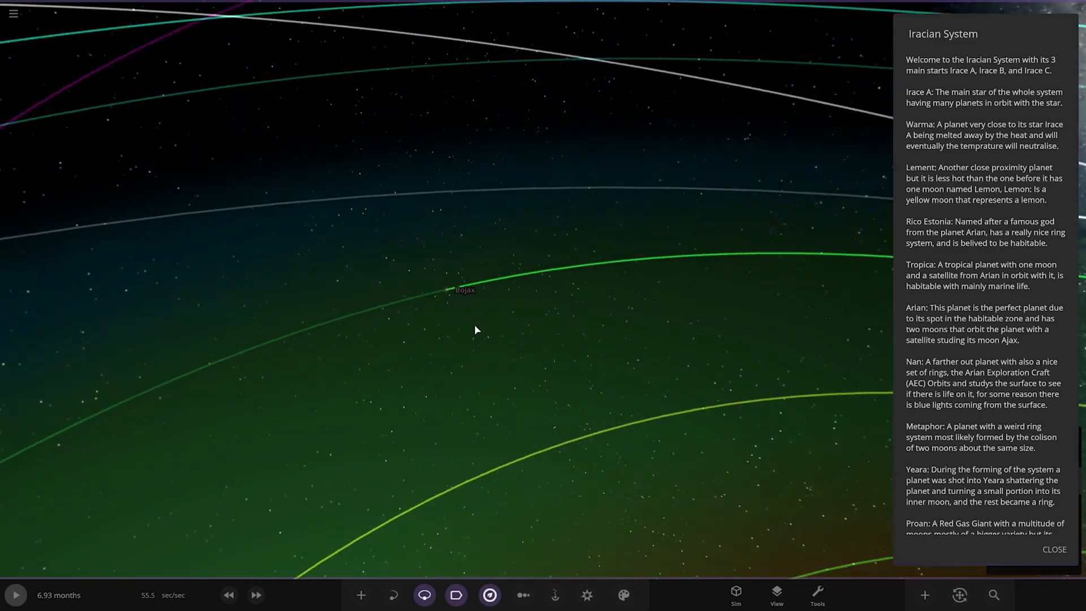
scroll("down", 3)
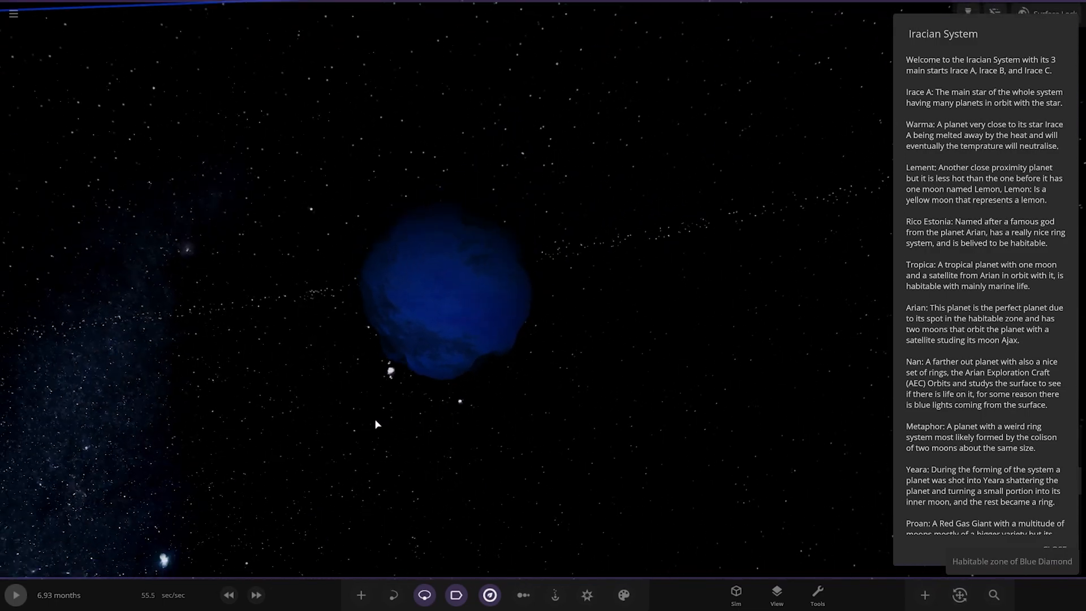
Step: Zoom to frame Blue Diamond and the orbits of its small moons
scroll("down", 3)
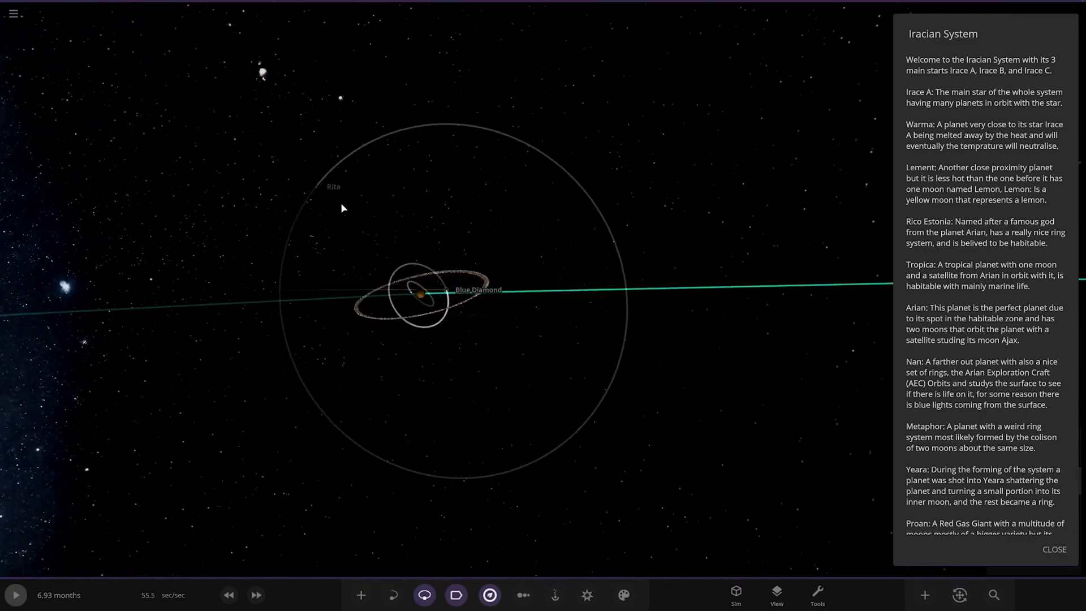
scroll("down", 3)
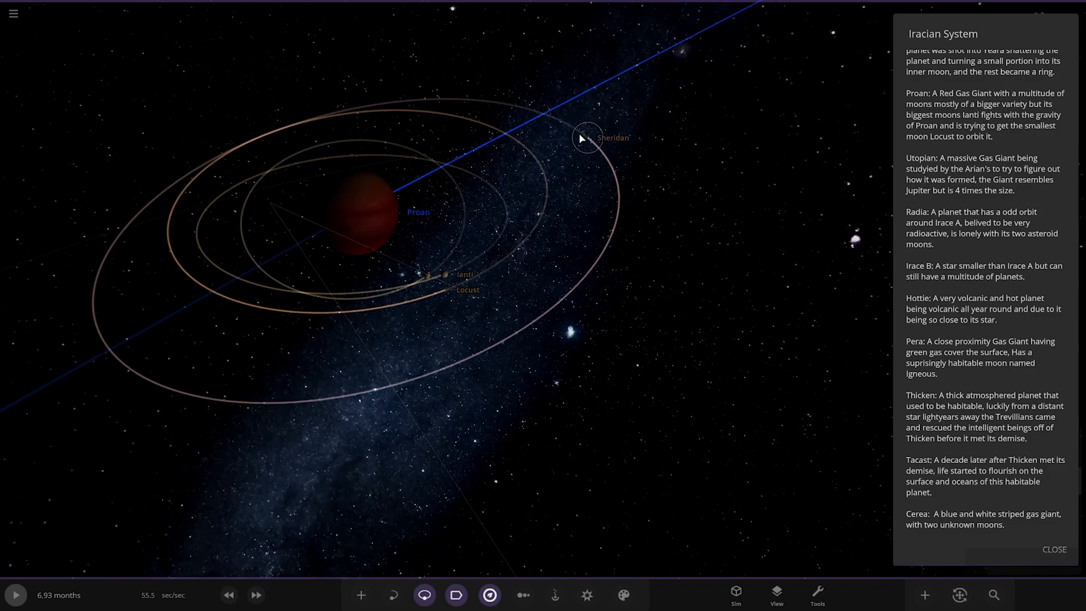
Step: Select the moon Sheridan orbiting the red gas giant Proan
left_click(584, 135)
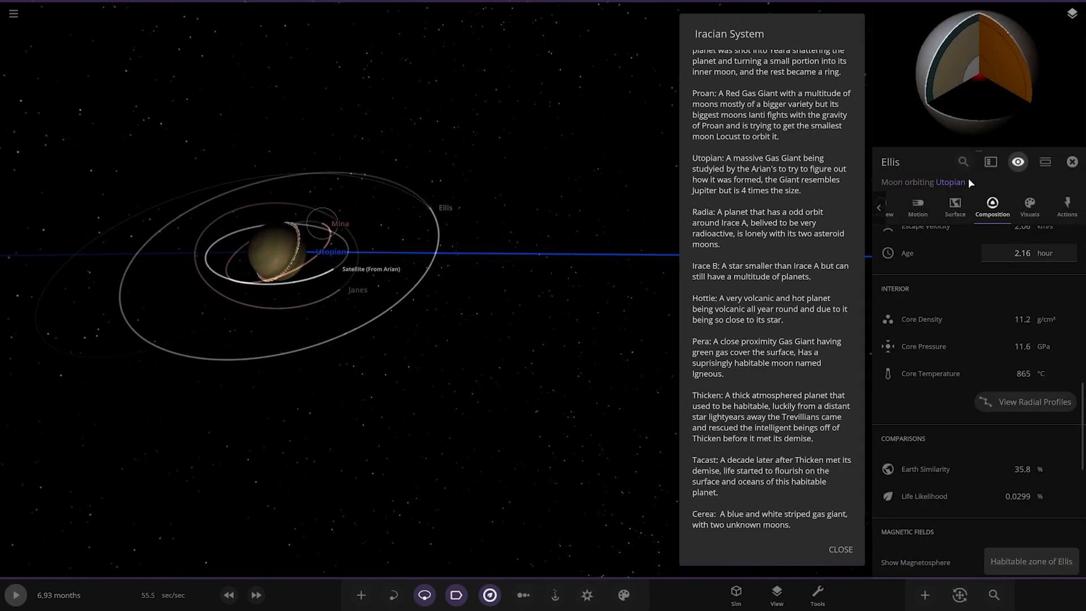
Step: Jump from Ellis to its parent Utopian, then select the moon Mina's overview
left_click(888, 208)
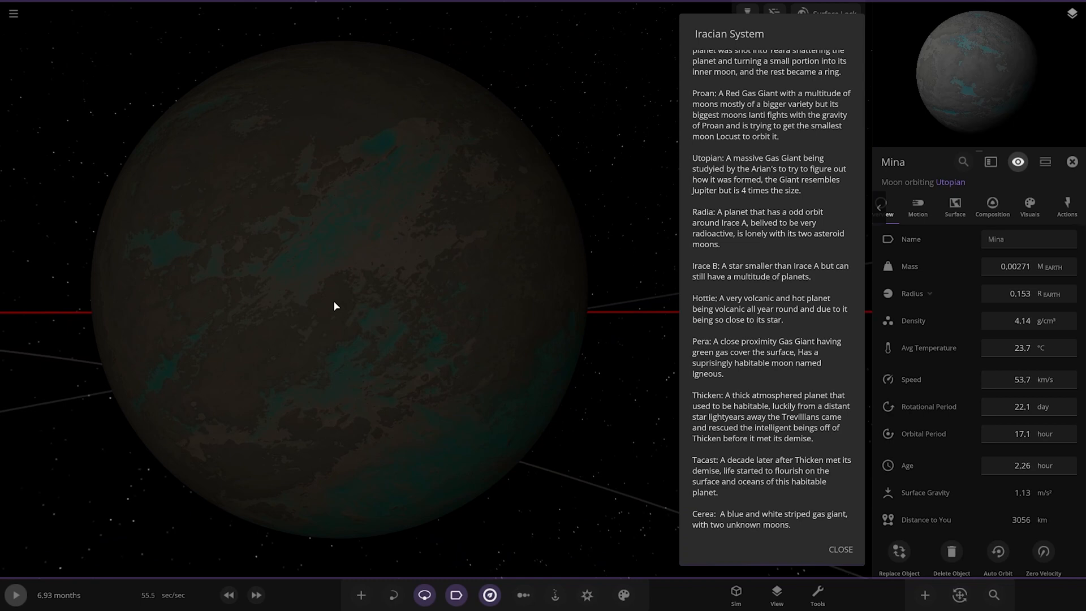
left_click(1030, 207)
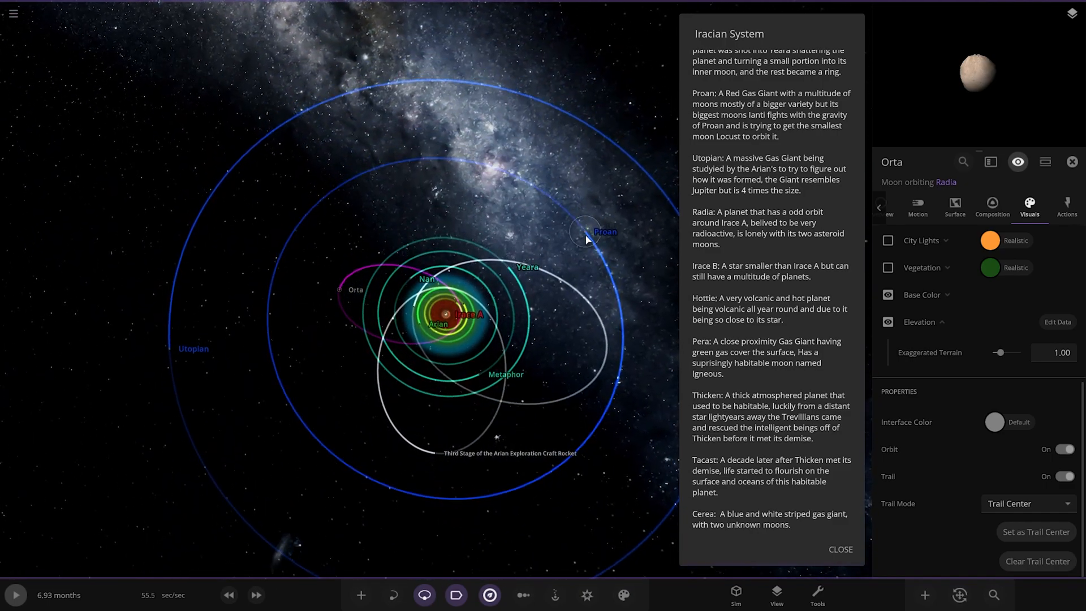
Step: Zoom toward Pera's habitable moon Igneous and show its visual surface layers
scroll("down", 3)
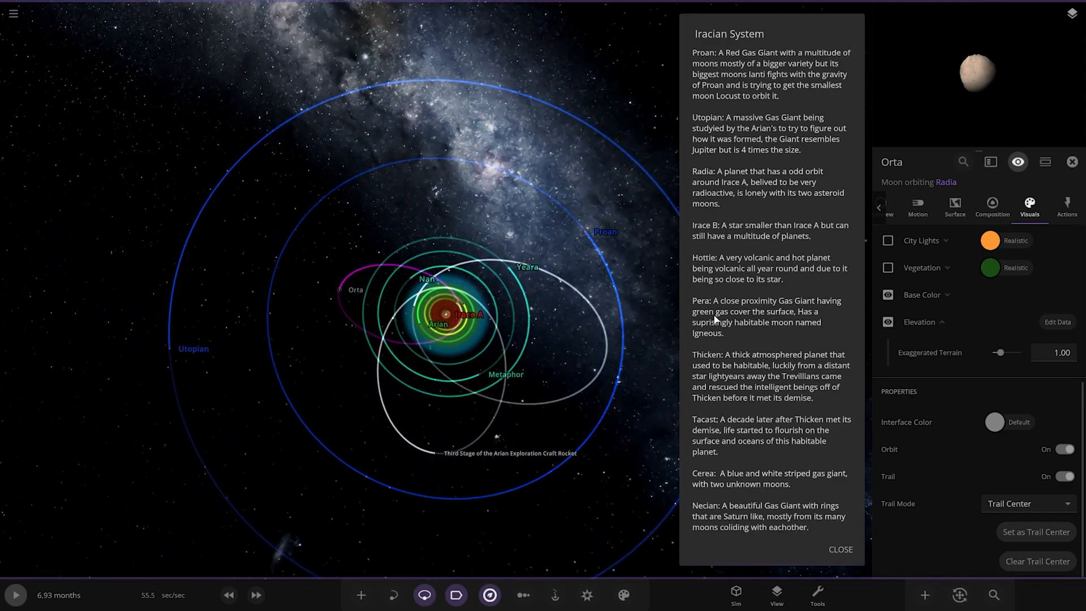
scroll("down", 3)
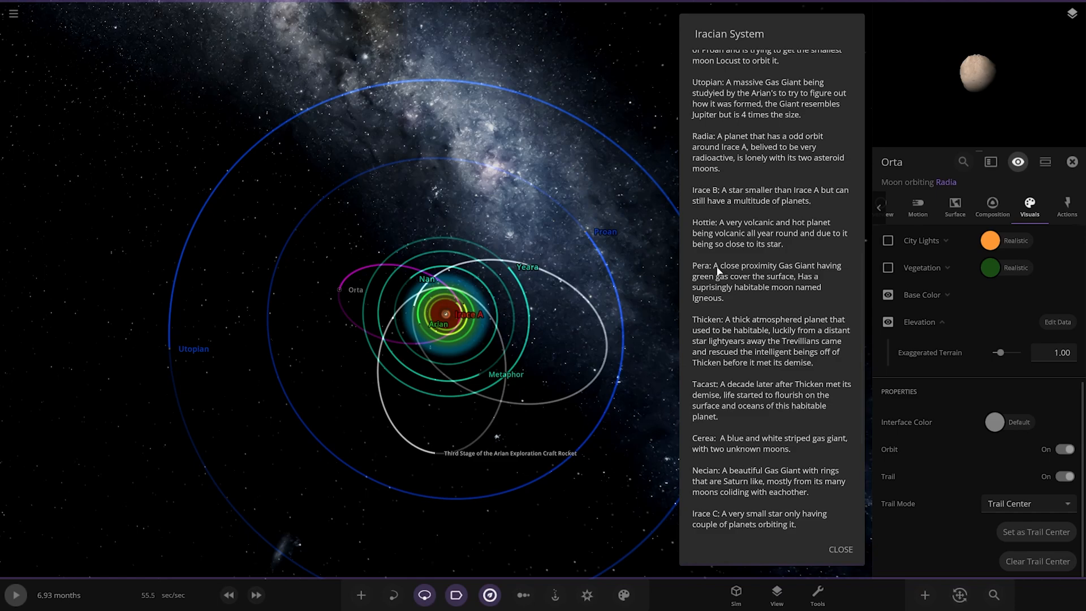
scroll("down", 3)
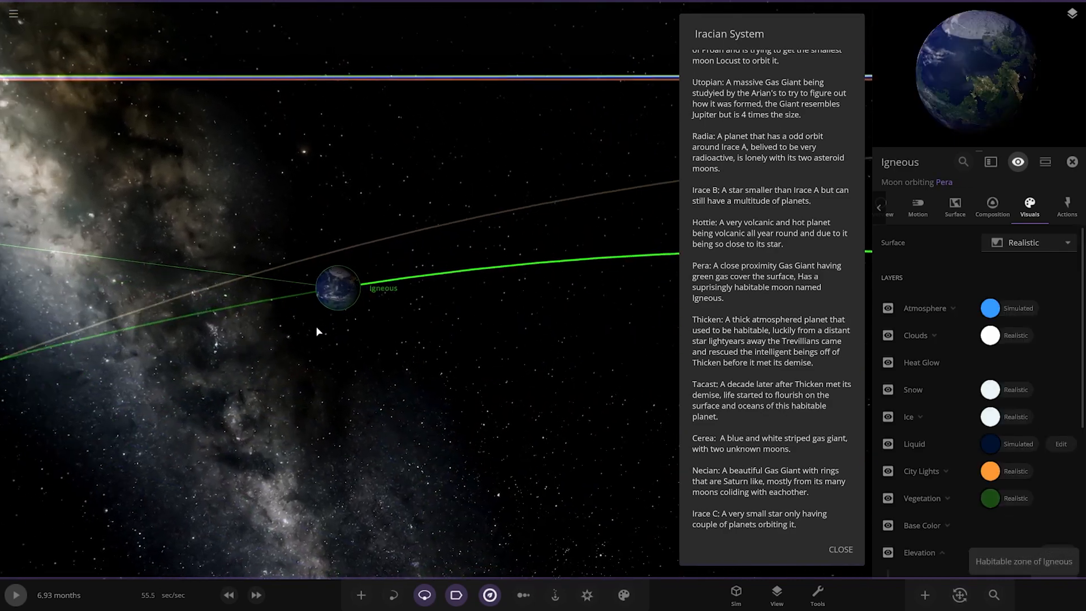
left_click(992, 207)
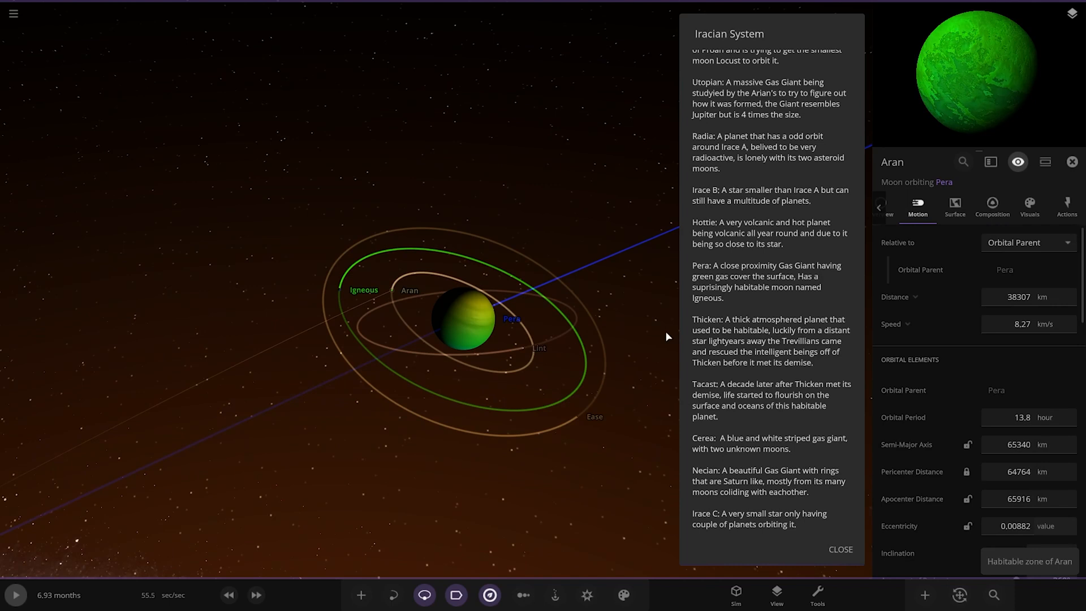
Step: Focus the camera on red planet Thicken, then on the habitable planet Tacast
left_click(578, 416)
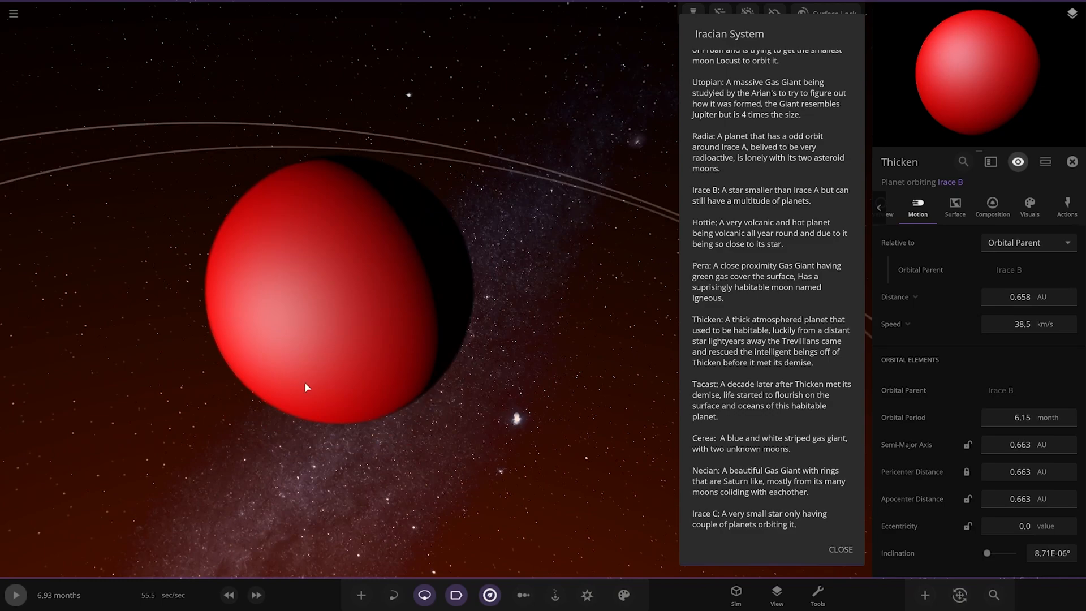
left_click(1030, 205)
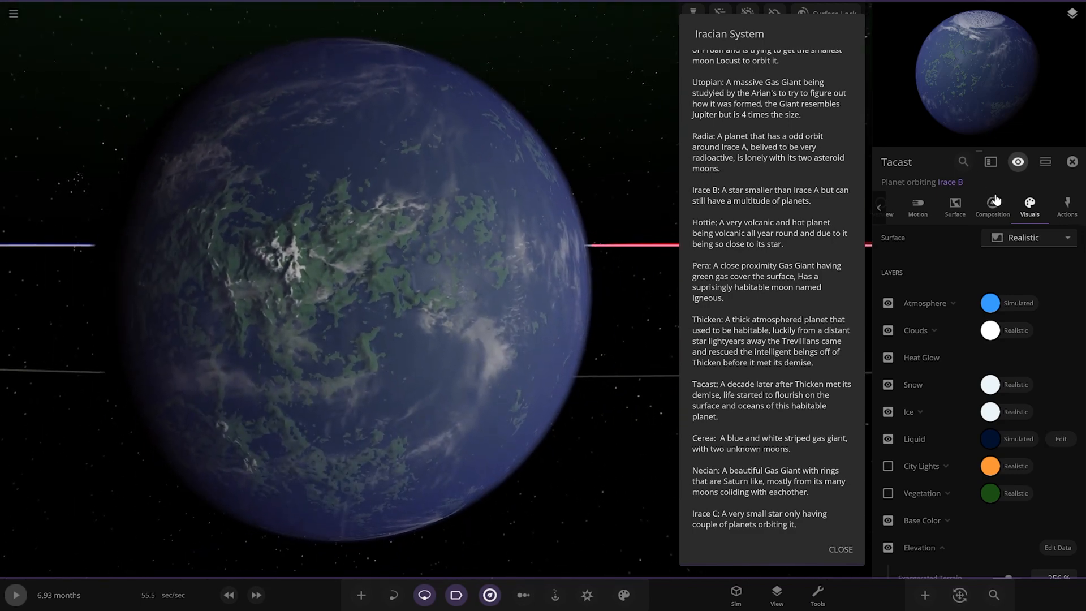
Step: Focus on Tacast's moon Mistral, then return to Tacast's orbit around Irace B
left_click(992, 206)
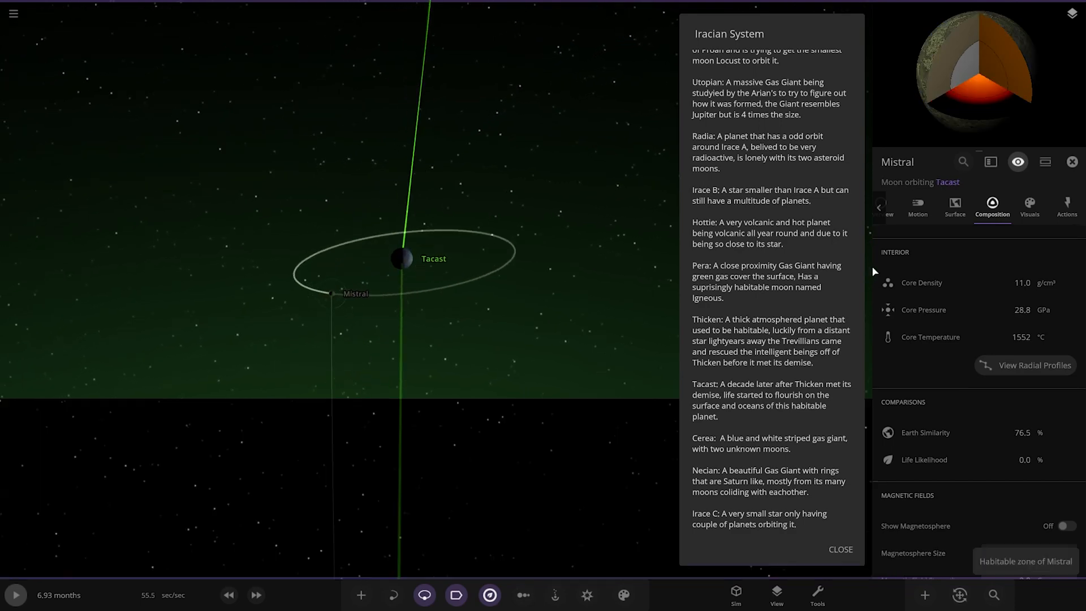
left_click(917, 206)
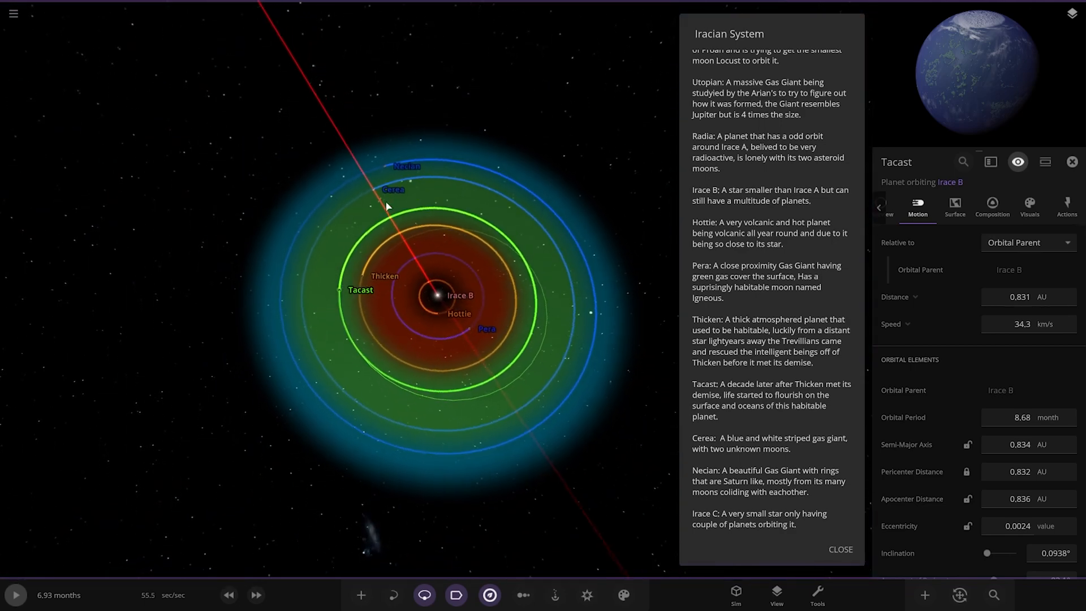
left_click(394, 189)
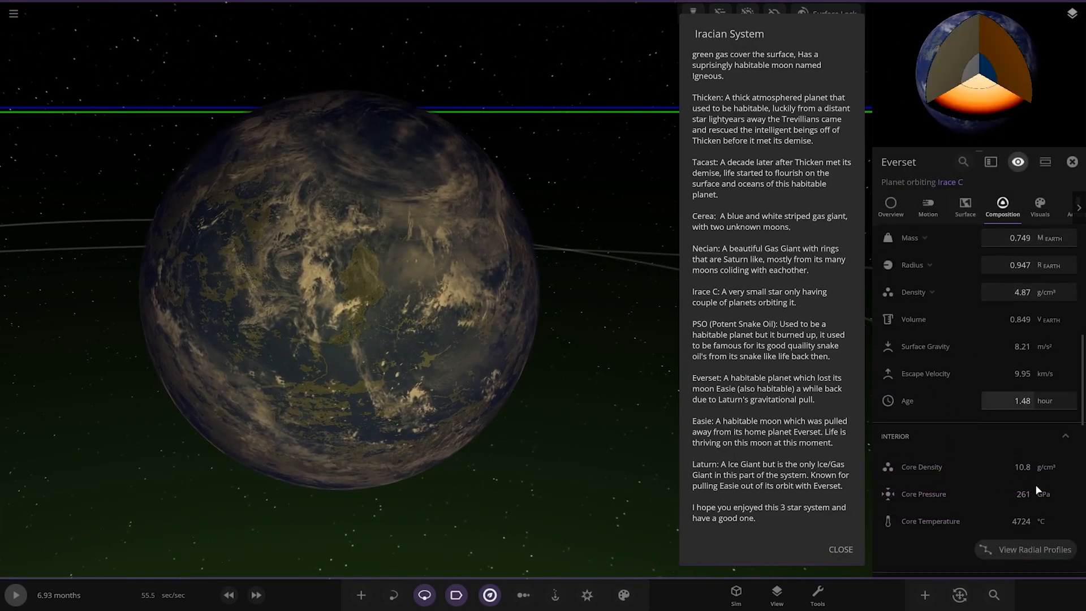
Step: Scroll through Everset's description in its Composition tab before pulling back to Irace C
scroll("down", 3)
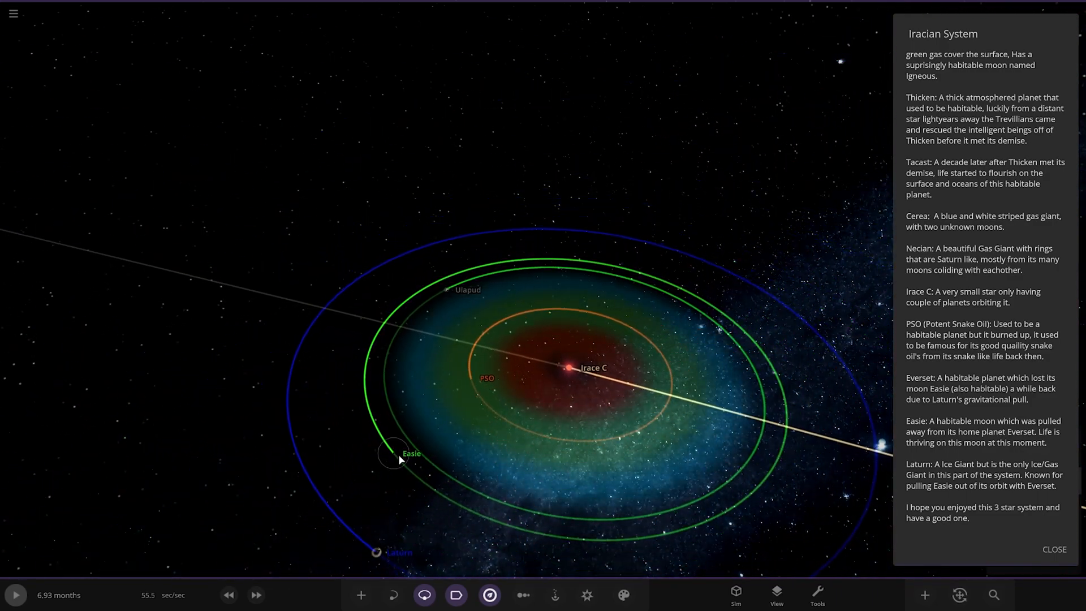
Step: Focus on the moon Easie, then move on to the ice giant Laturn with its moons
left_click(394, 454)
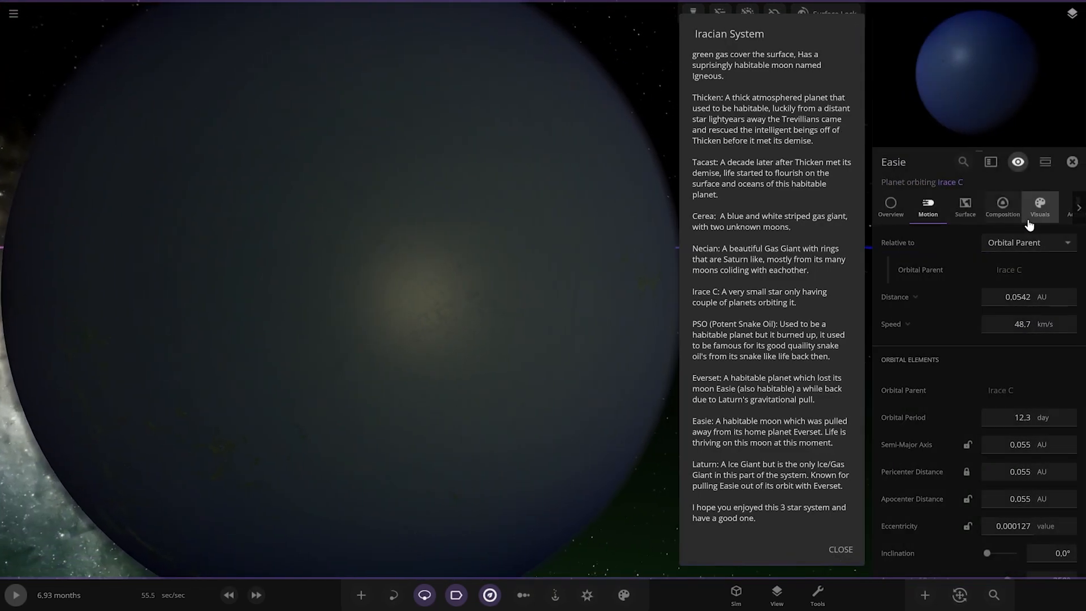
left_click(1002, 206)
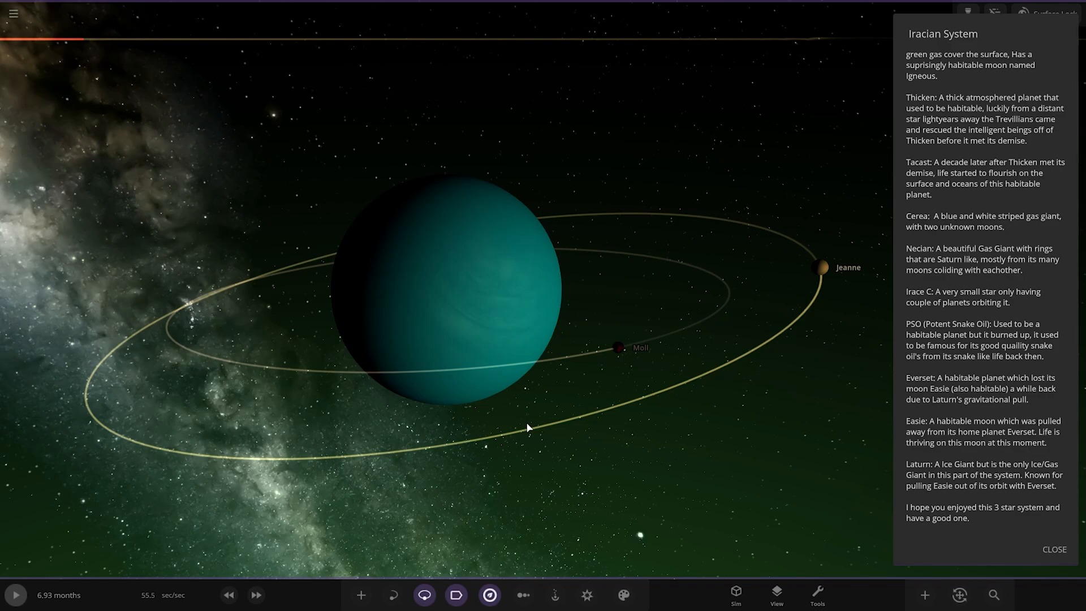
mouse_move(520, 425)
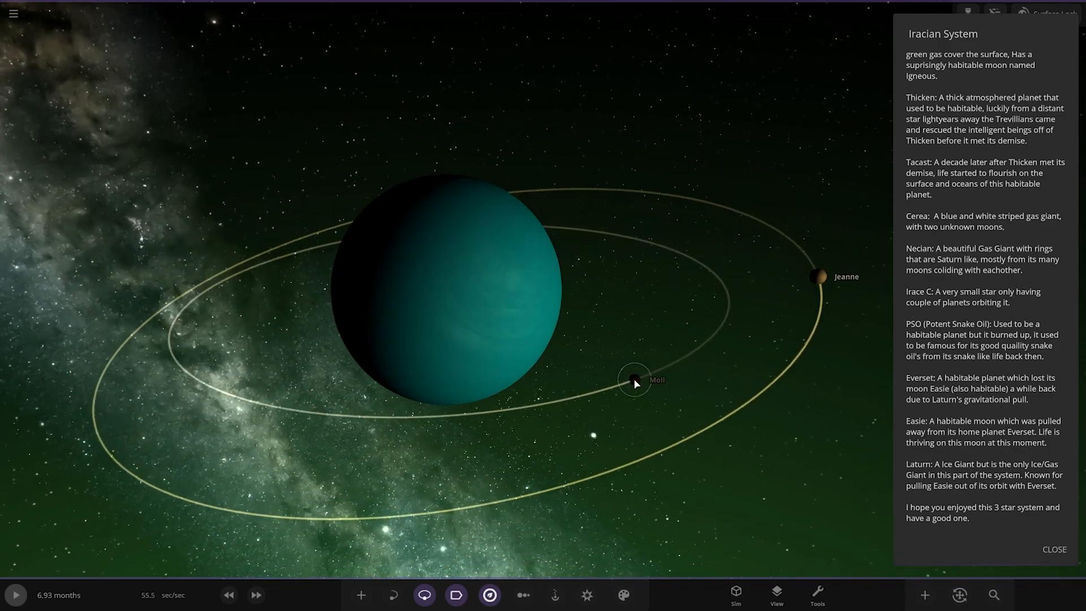
Step: Check Moll's Overview figures (mass, radius), then select Jeanne before pulling back to all three stars
left_click(635, 381)
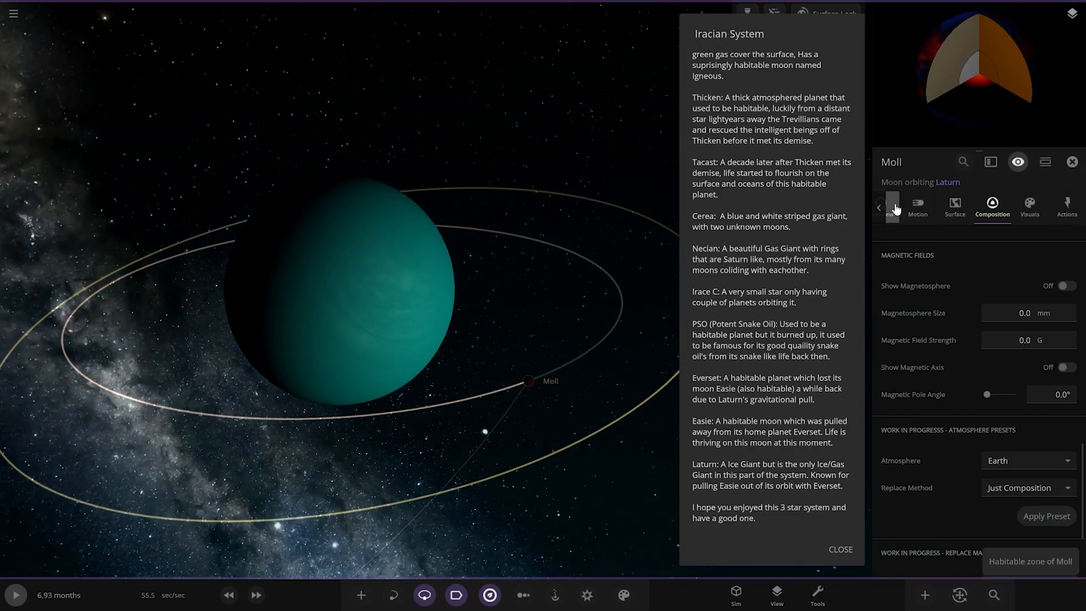
left_click(889, 207)
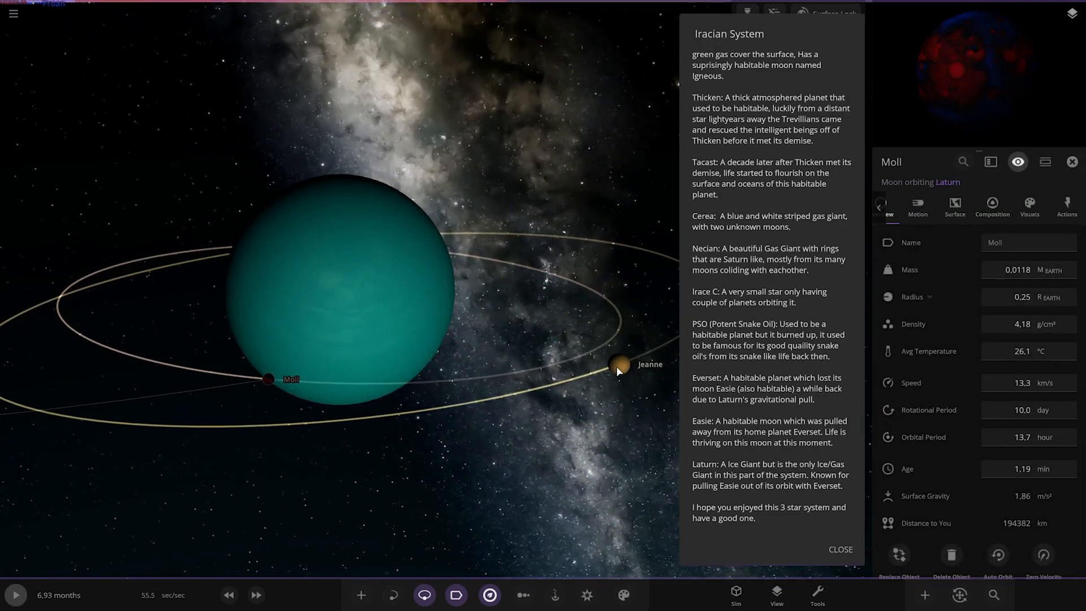
left_click(618, 363)
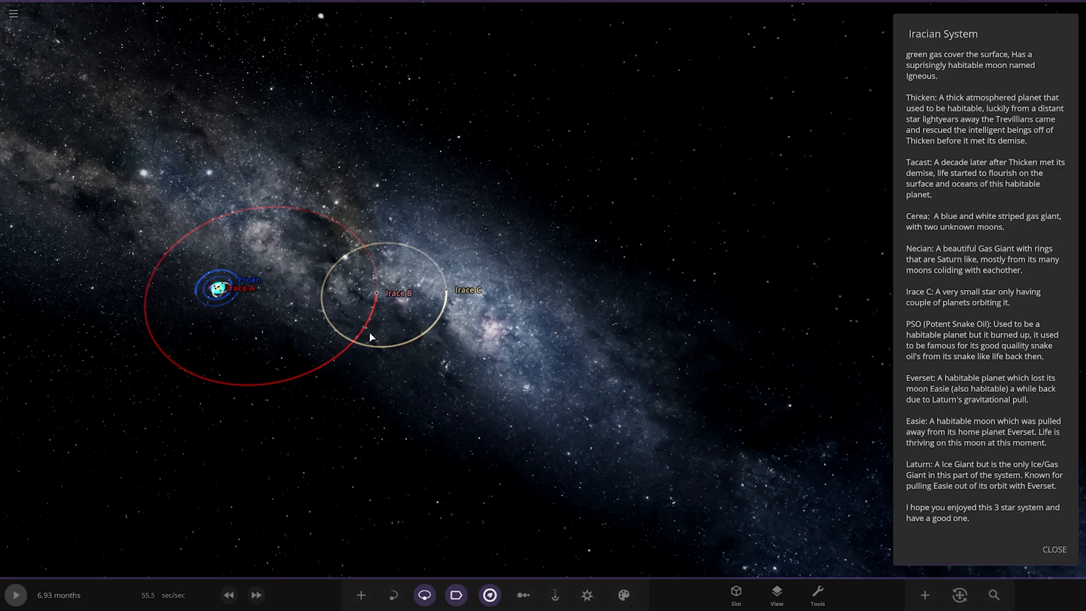
Step: Use the Chart tool's 1D Radius chart to line up every star, planet and moon by size
left_click(523, 594)
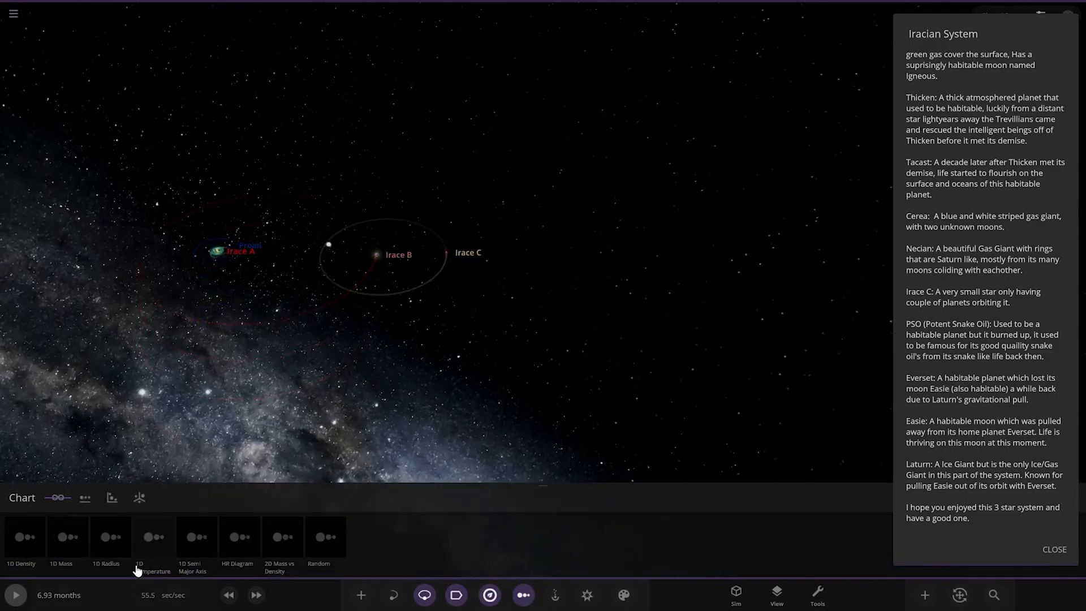
left_click(111, 534)
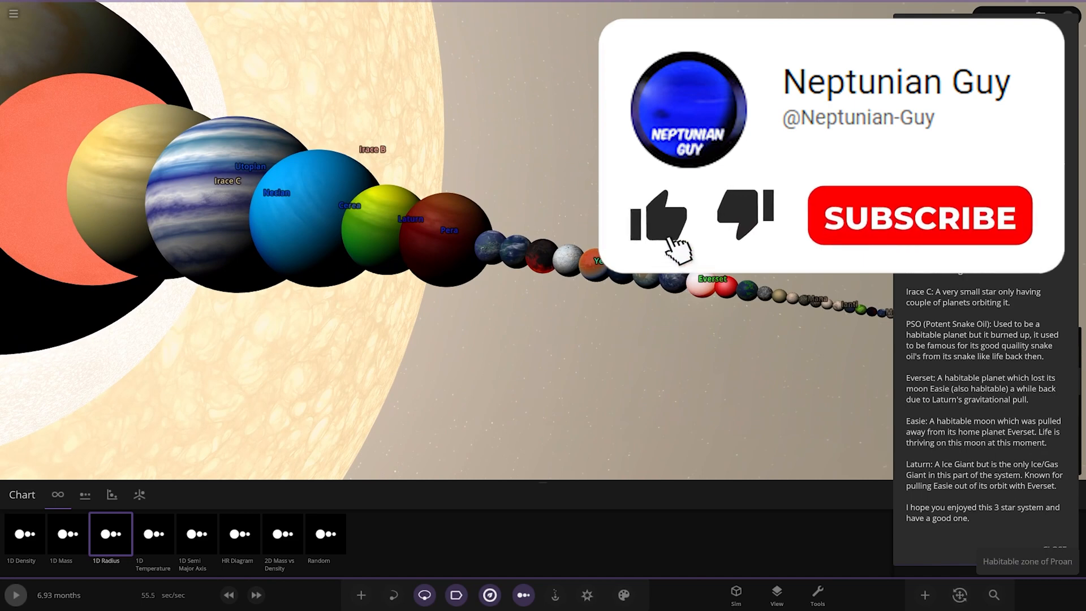
left_click(658, 218)
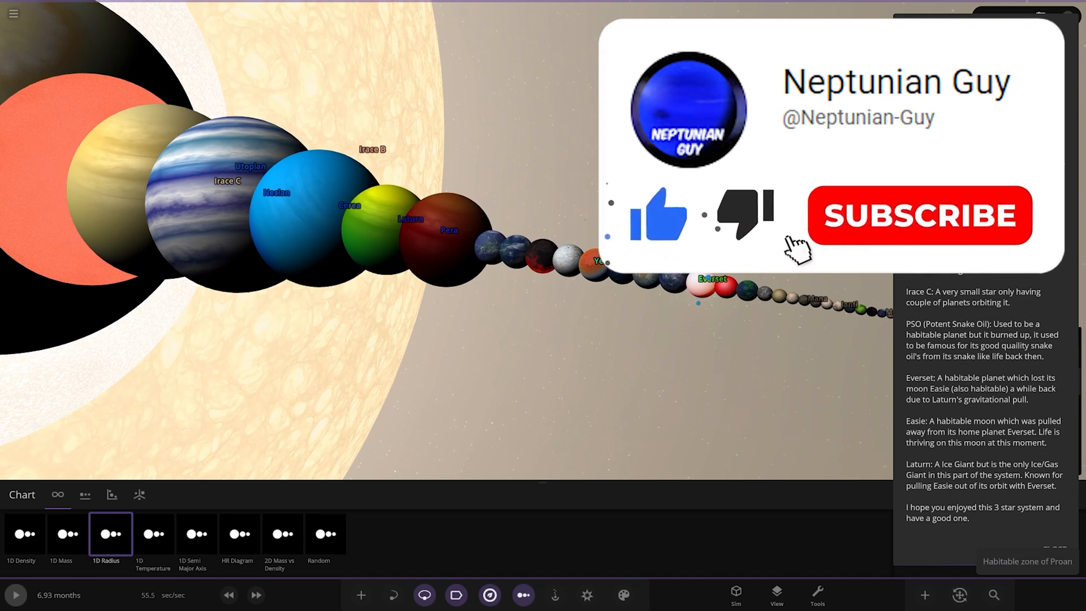
left_click(919, 215)
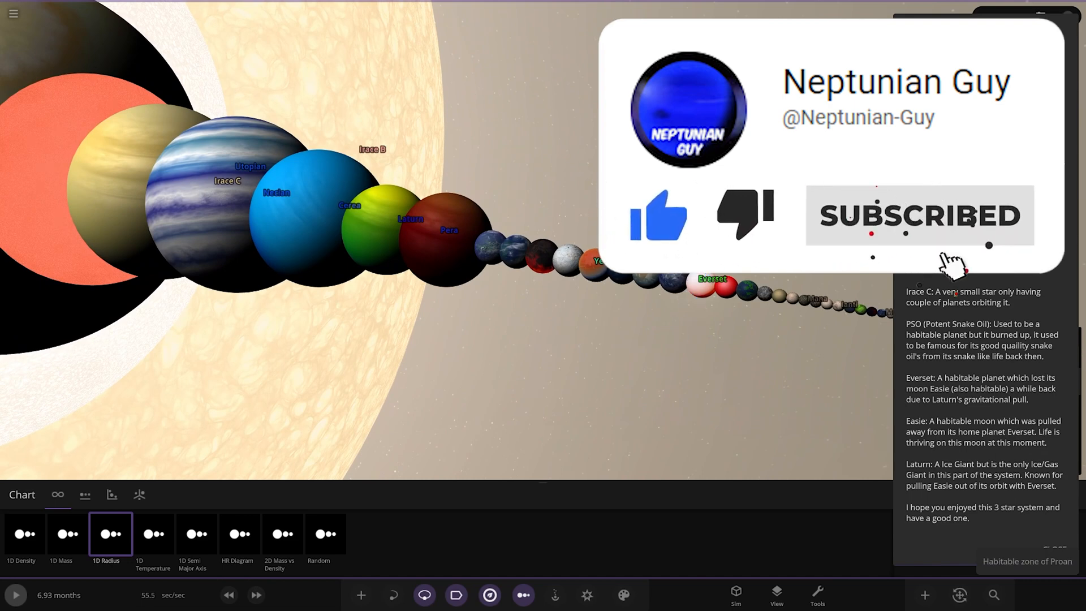